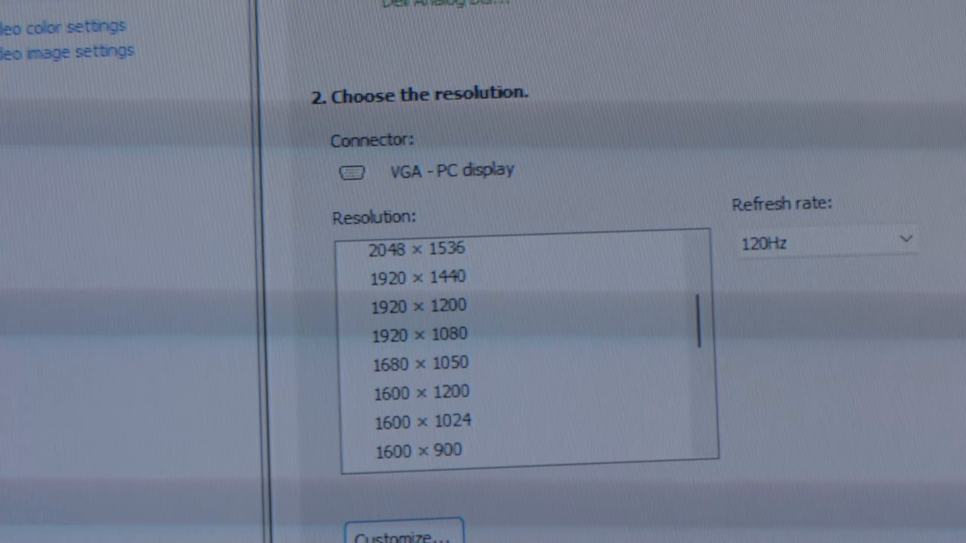
- Review the VGA CRT's resolution list at 120Hz in NVIDIA Control Panel's Change resolution page
click(417, 278)
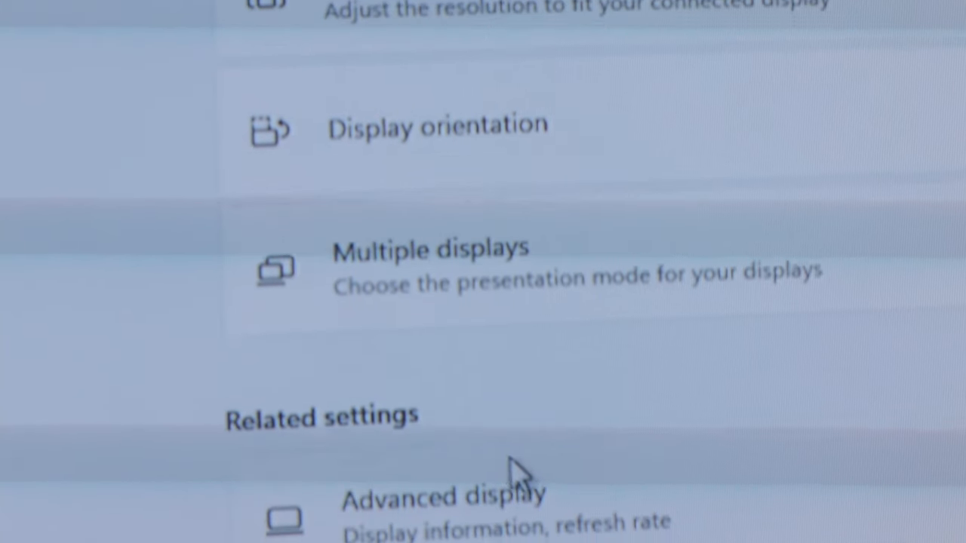
- In Graphics, try Doom Eternal's GPU options and choose Specific GPU, listing the GTX 980 Ti and GTX 1070 Ti
scroll(down, 3)
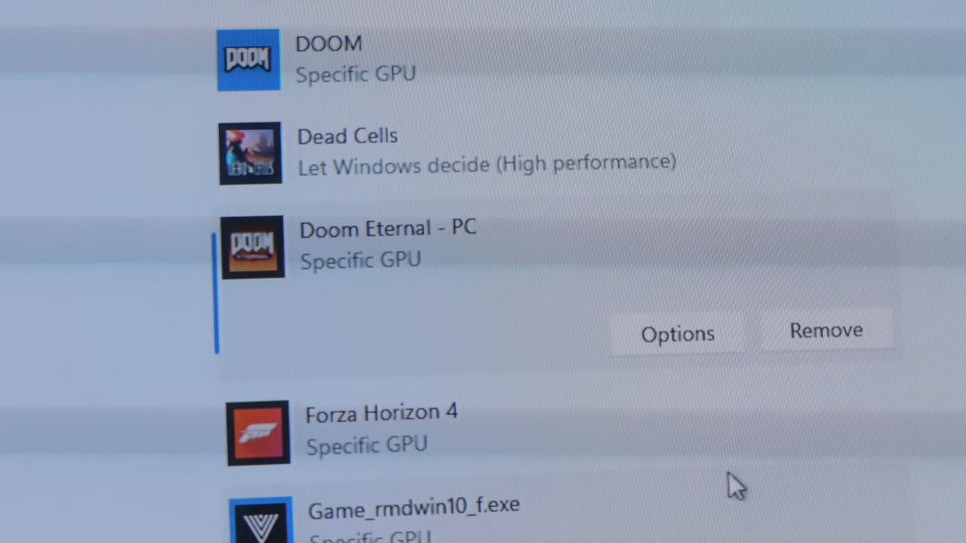
click(676, 335)
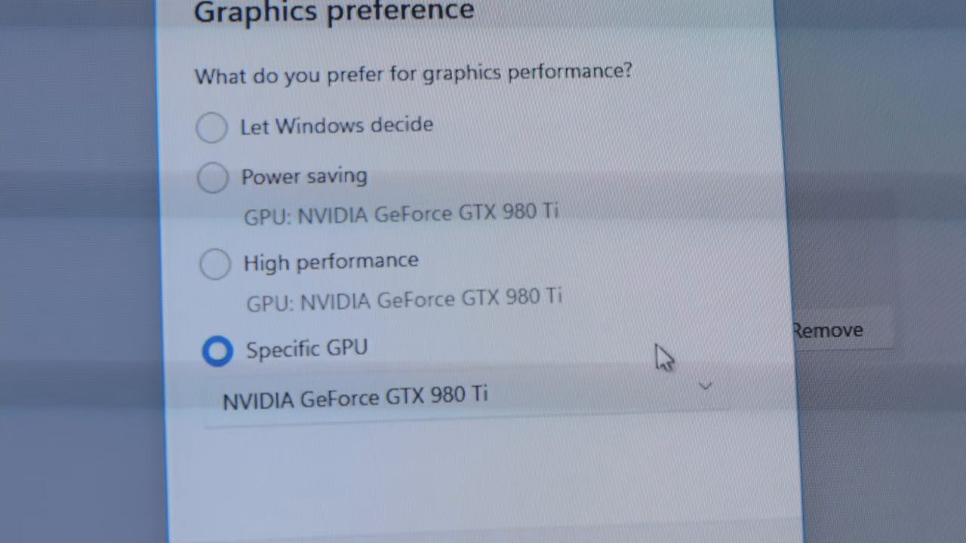
click(211, 127)
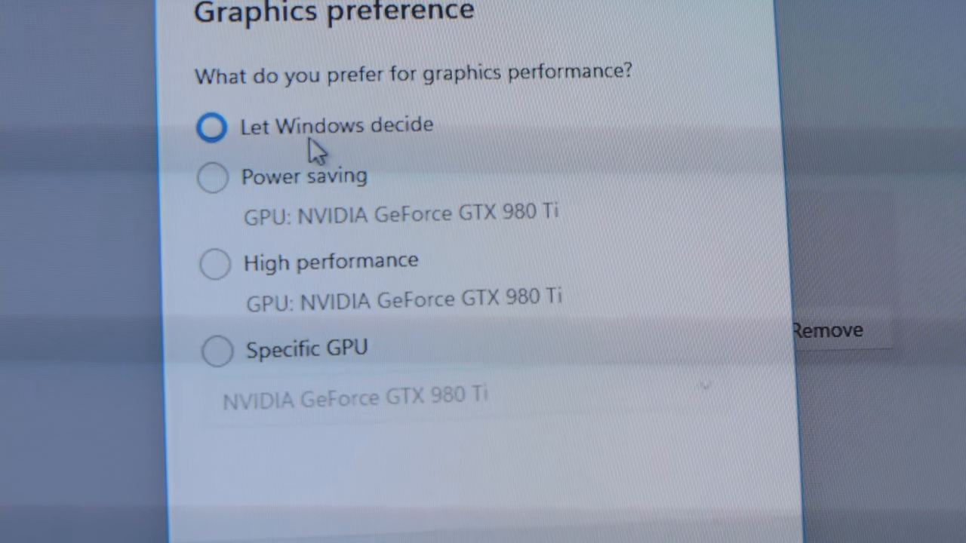
click(214, 263)
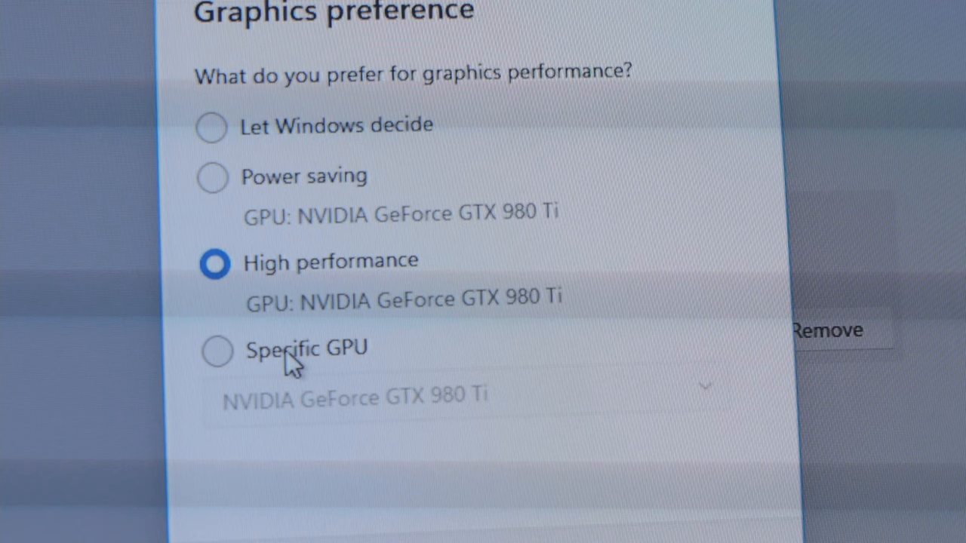
click(218, 350)
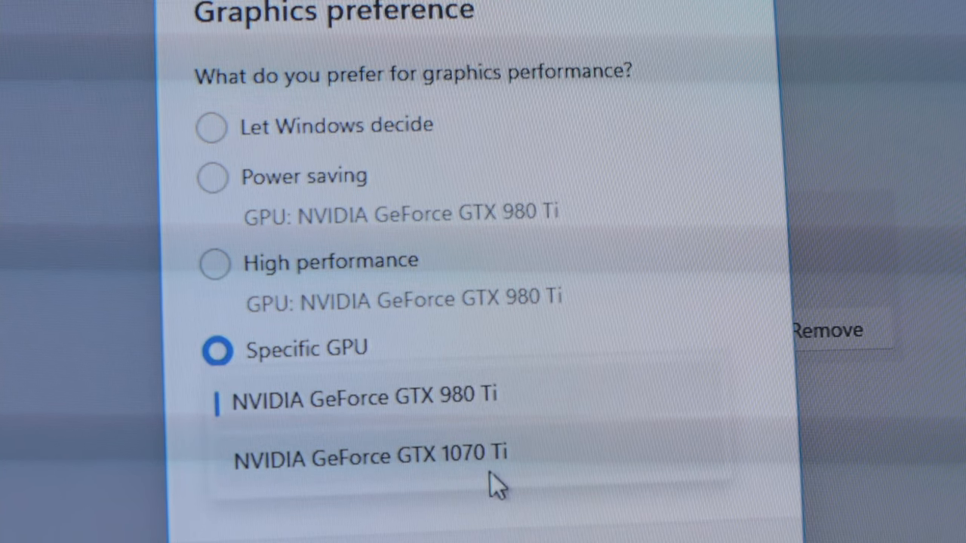
mouse_move(491, 411)
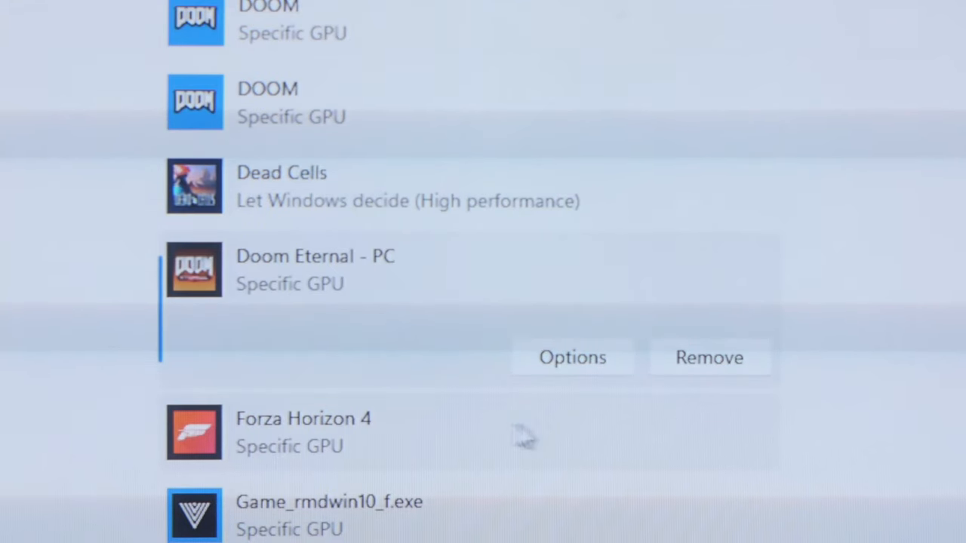
- Set Doom Eternal's specific GPU to the NVIDIA GeForce GTX 1070 Ti
click(572, 356)
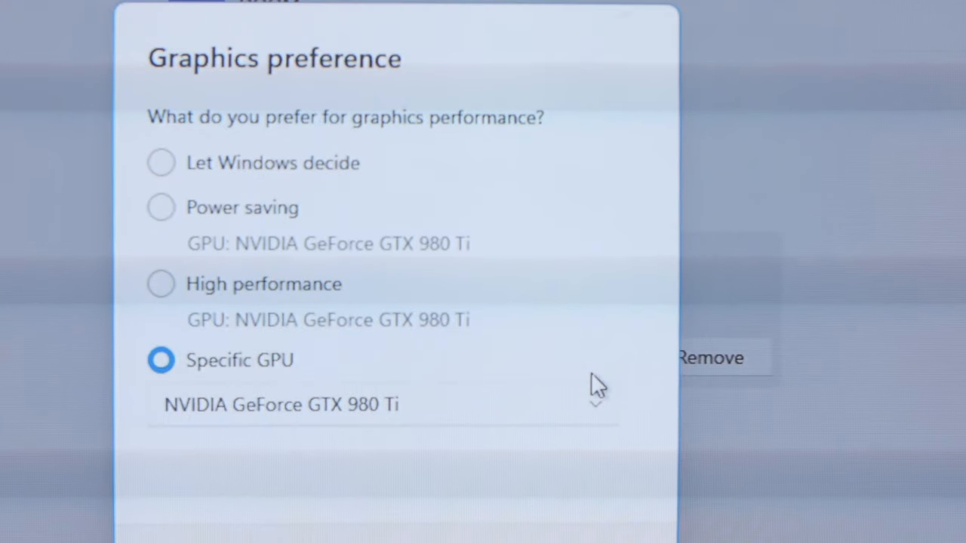
click(281, 405)
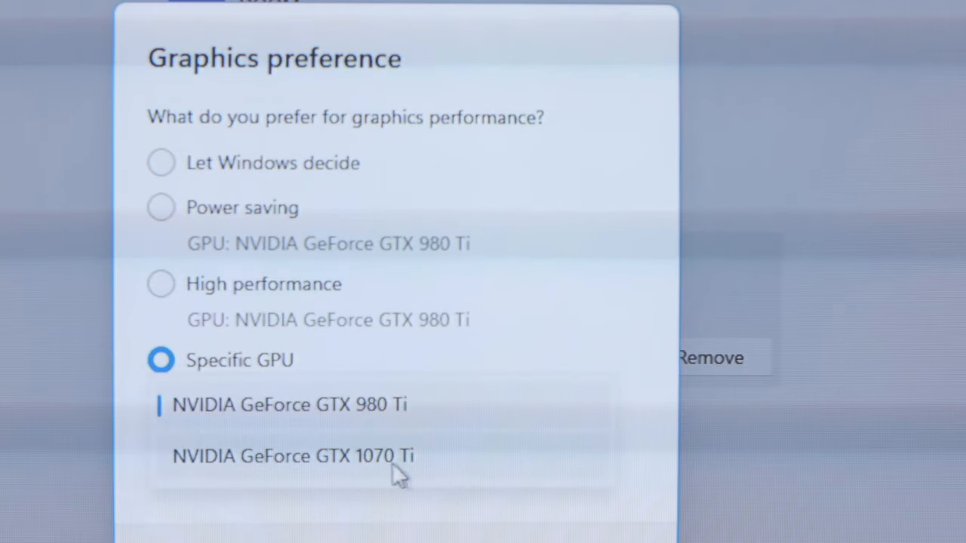
click(293, 456)
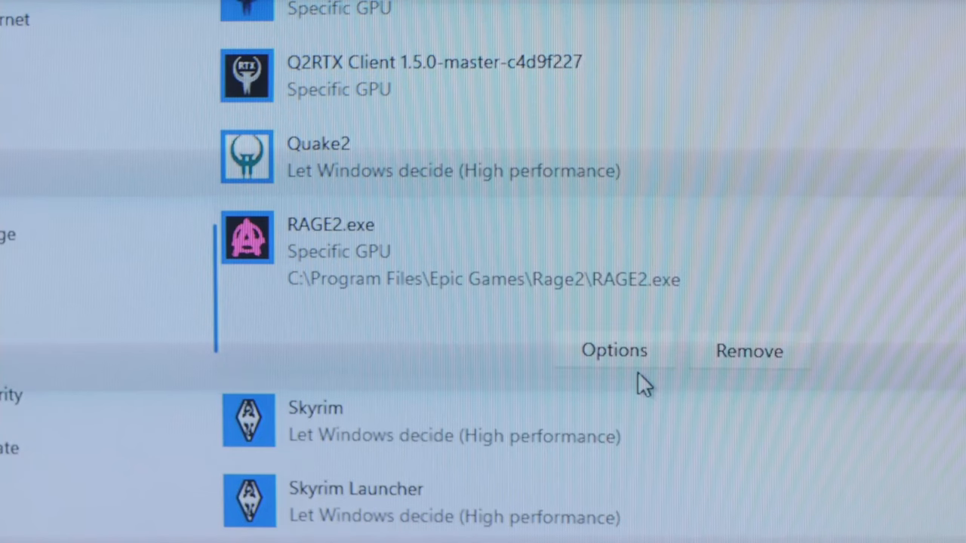
- Confirm RAGE2.exe's graphics preference shows Specific GPU before playing Rage 2
click(613, 351)
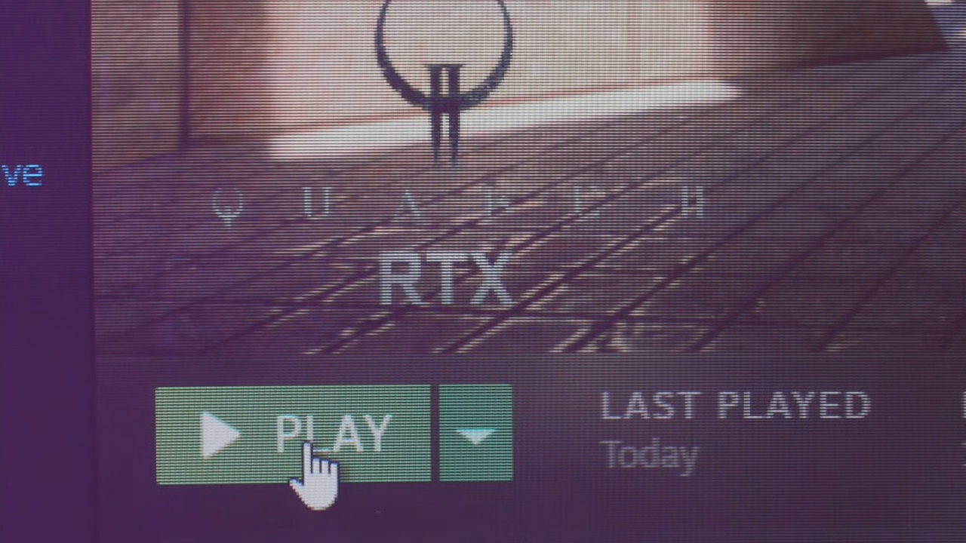
- Launch Quake II RTX from its library page to test performance
click(294, 432)
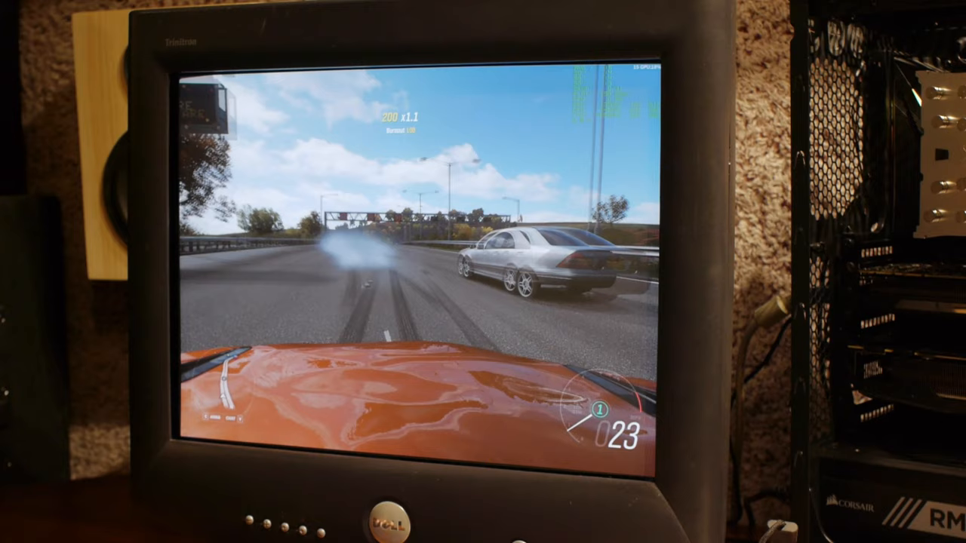
- Bring up the Game Bar overlay while driving in Forza Horizon 4 before quitting to Graphics settings
key(Win+G)
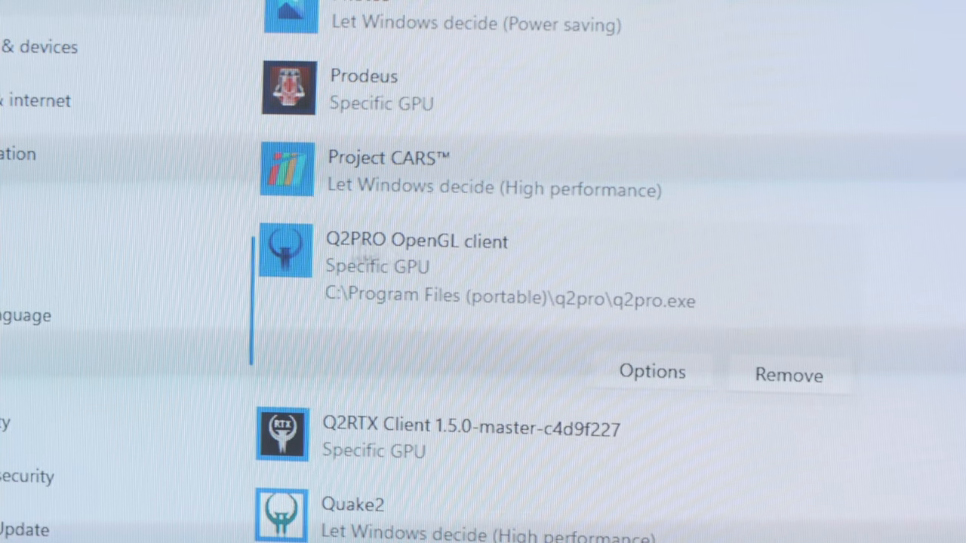
- Bring up the Q2PRO OpenGL client's graphics preference and its list of specific GPUs
click(650, 371)
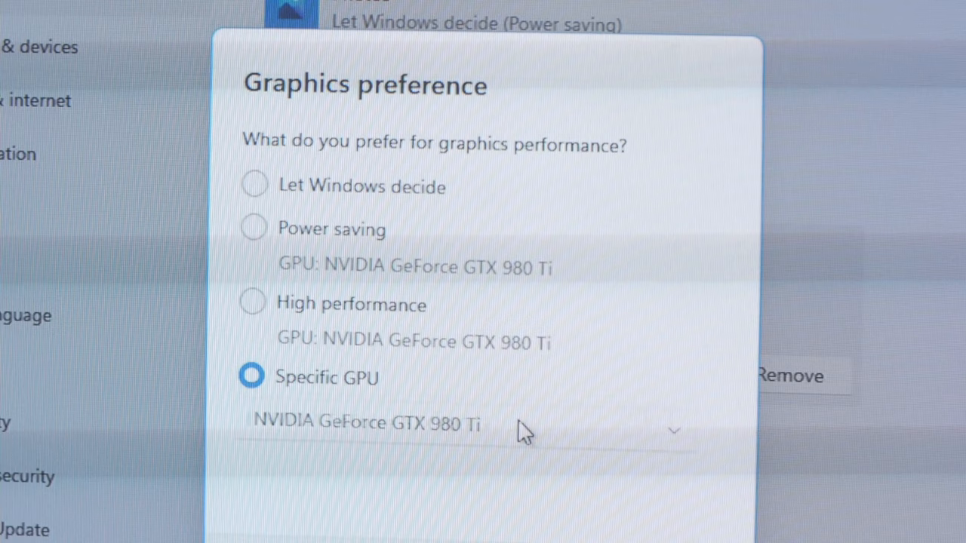
click(453, 422)
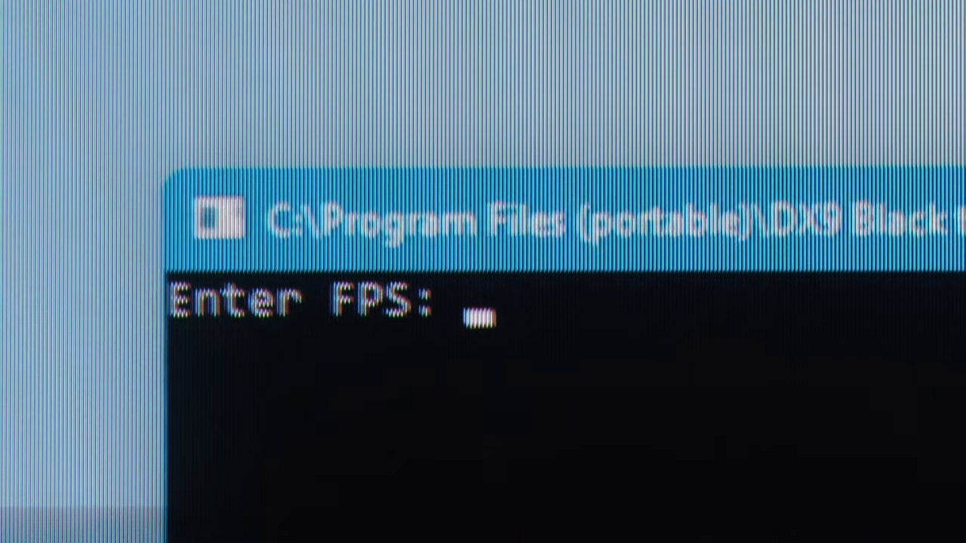
- Enter 60 at the DX9 Black-White benchmark's FPS prompt
text(60)
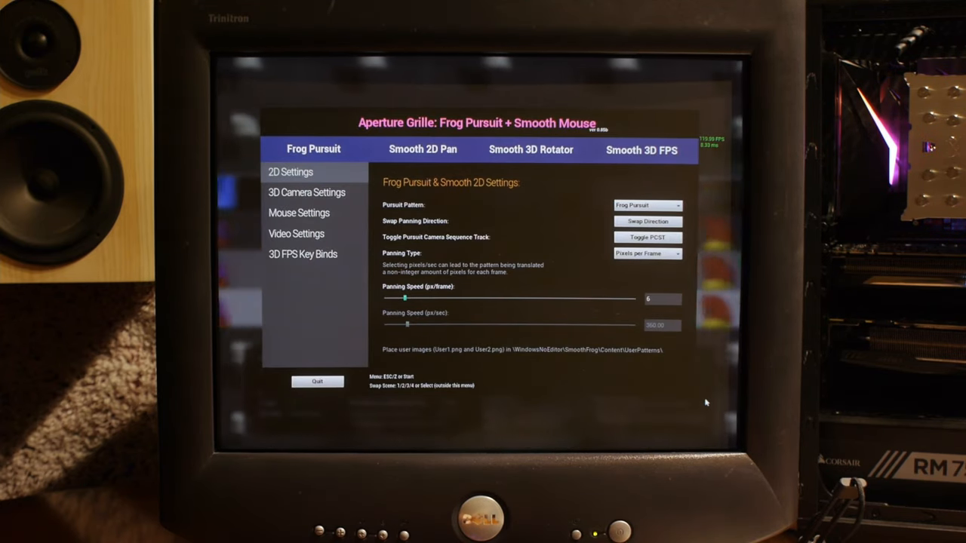
mouse_move(531, 149)
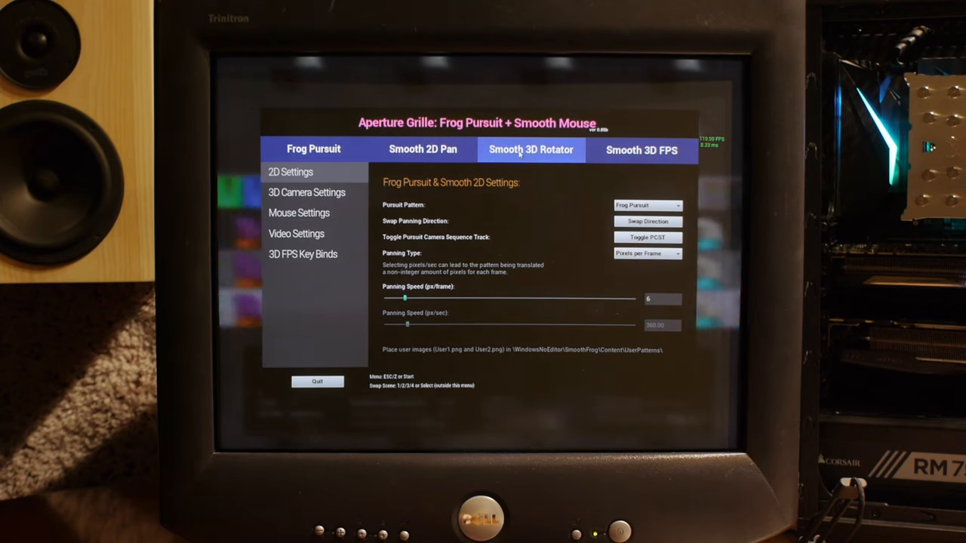
- Switch to the Frog Pursuit 2D Settings tab to run the motion test on the CRT
click(643, 150)
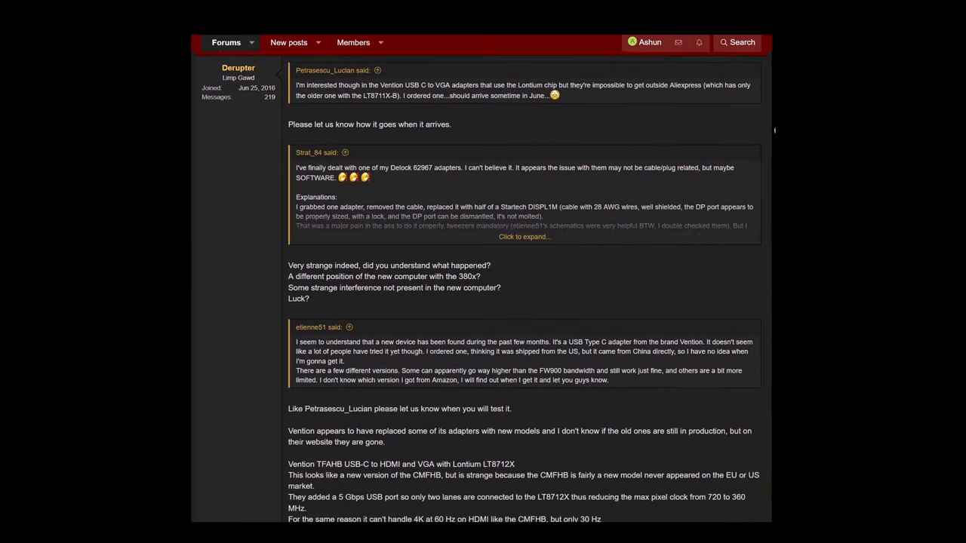
- Scroll the HardForum thread down to the summary list of adapters capable of over 360 MHz pixel clock
scroll(down, 3)
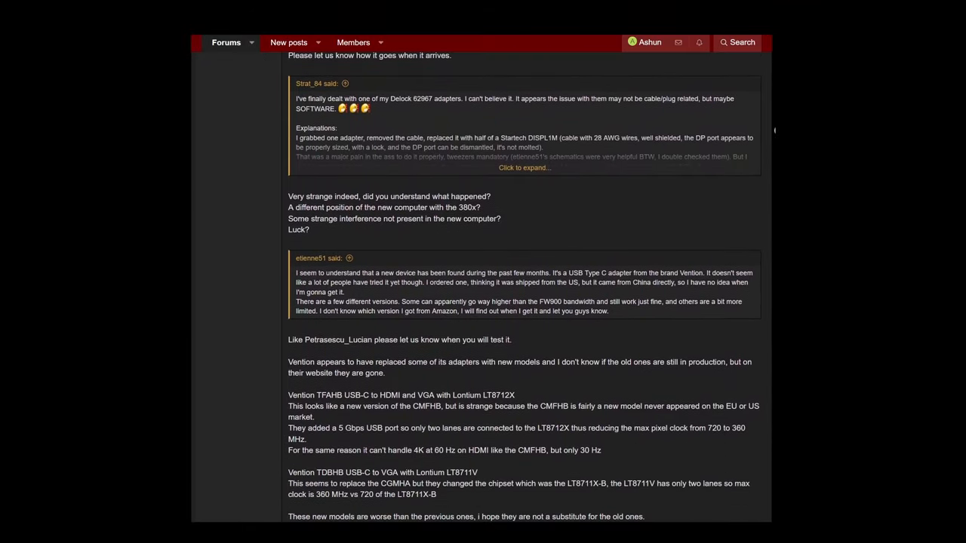
scroll(down, 3)
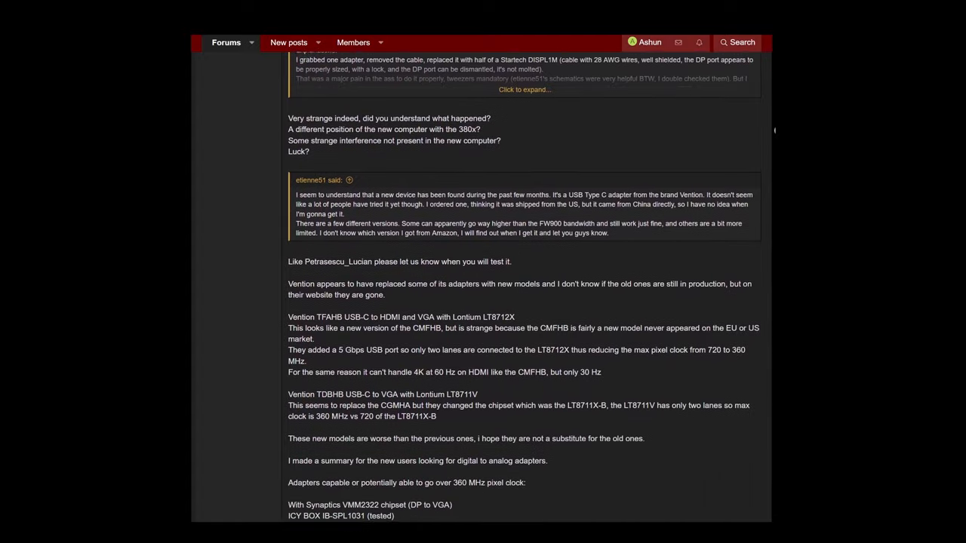
scroll(down, 3)
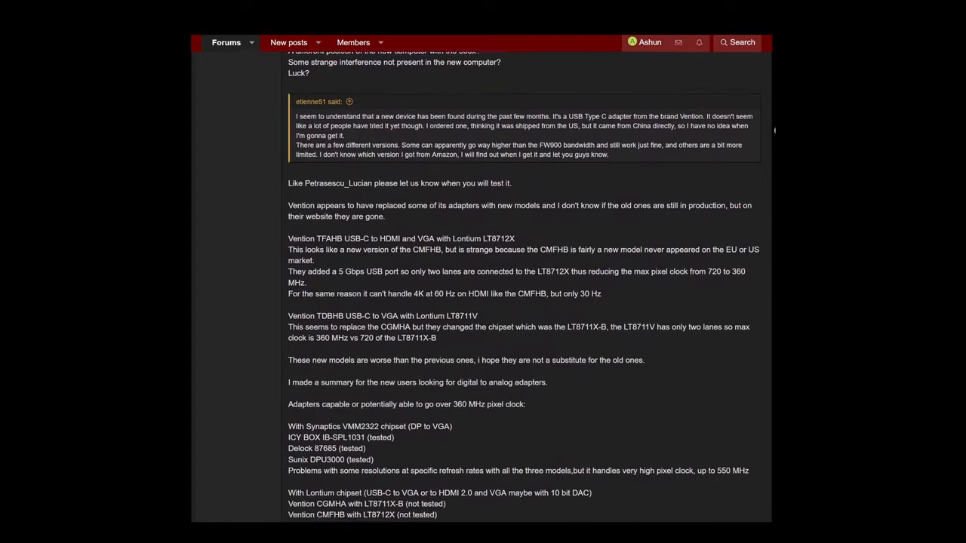
scroll(down, 3)
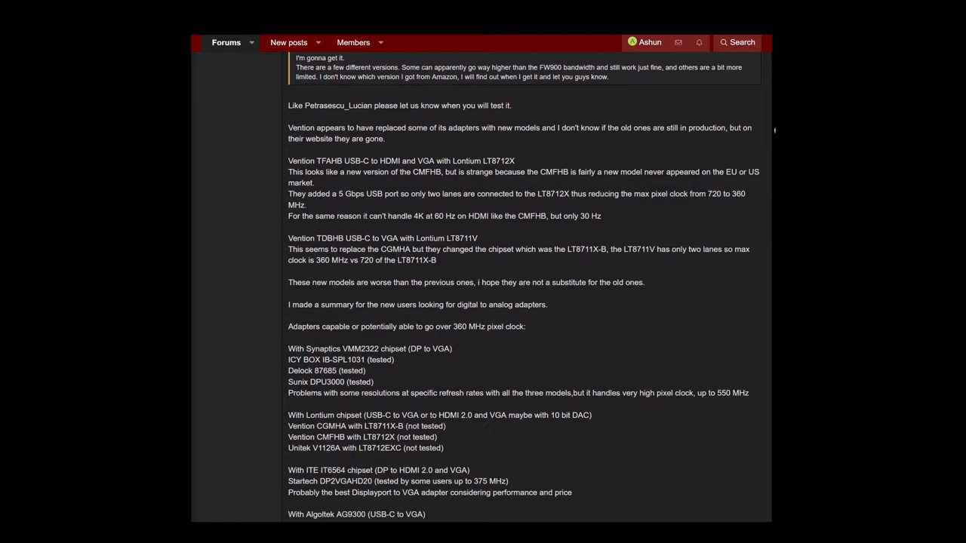
scroll(down, 3)
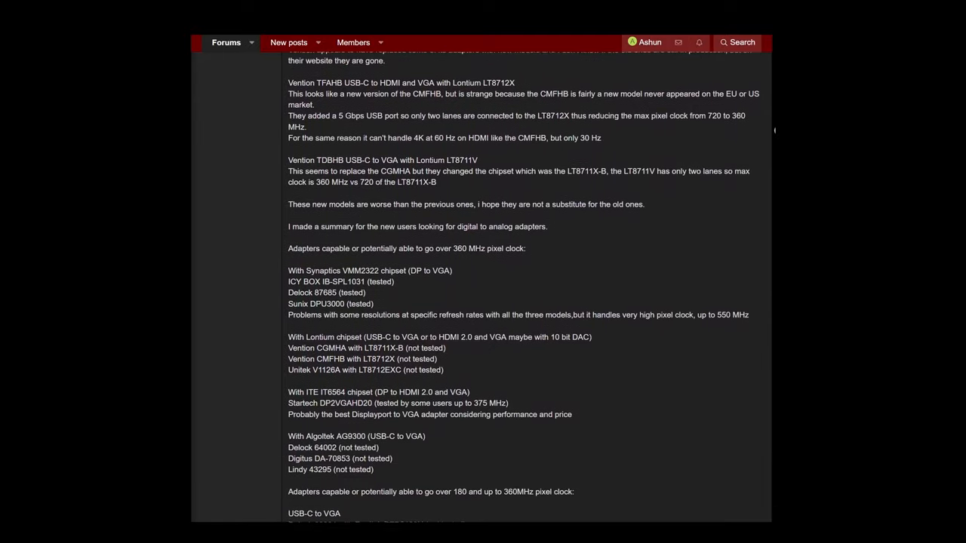
scroll(down, 3)
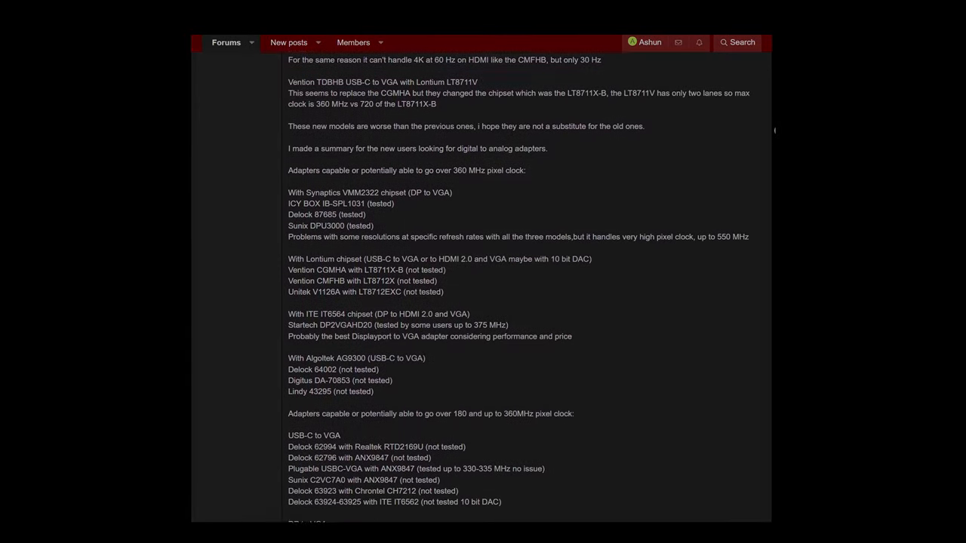